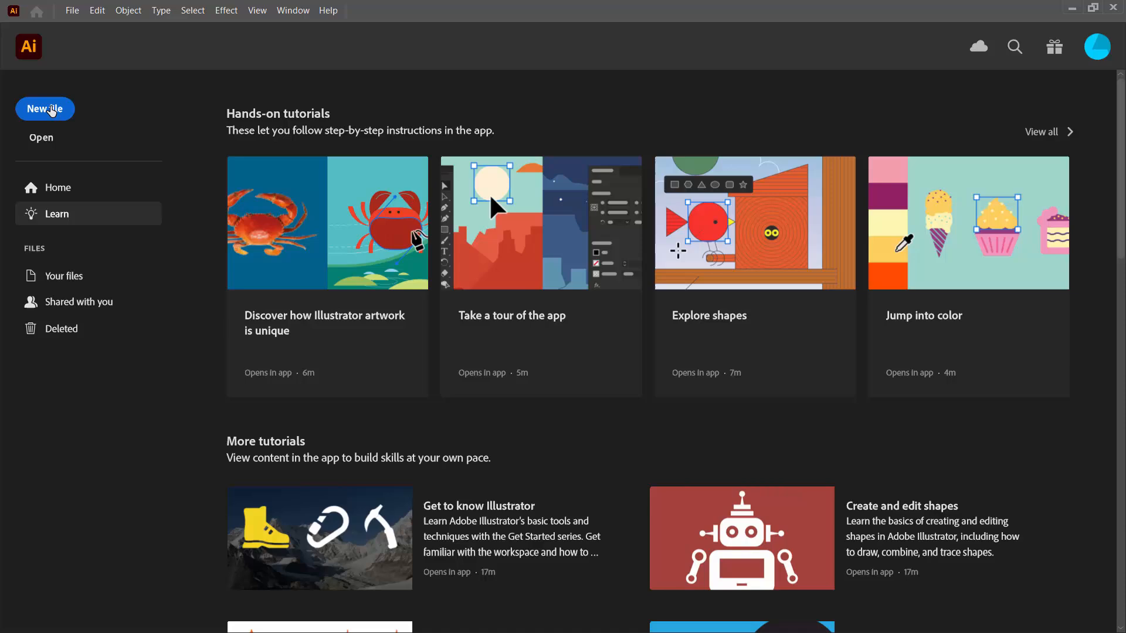
- Create a new blank document from the Web 1000 × 1000 px preset
click(45, 108)
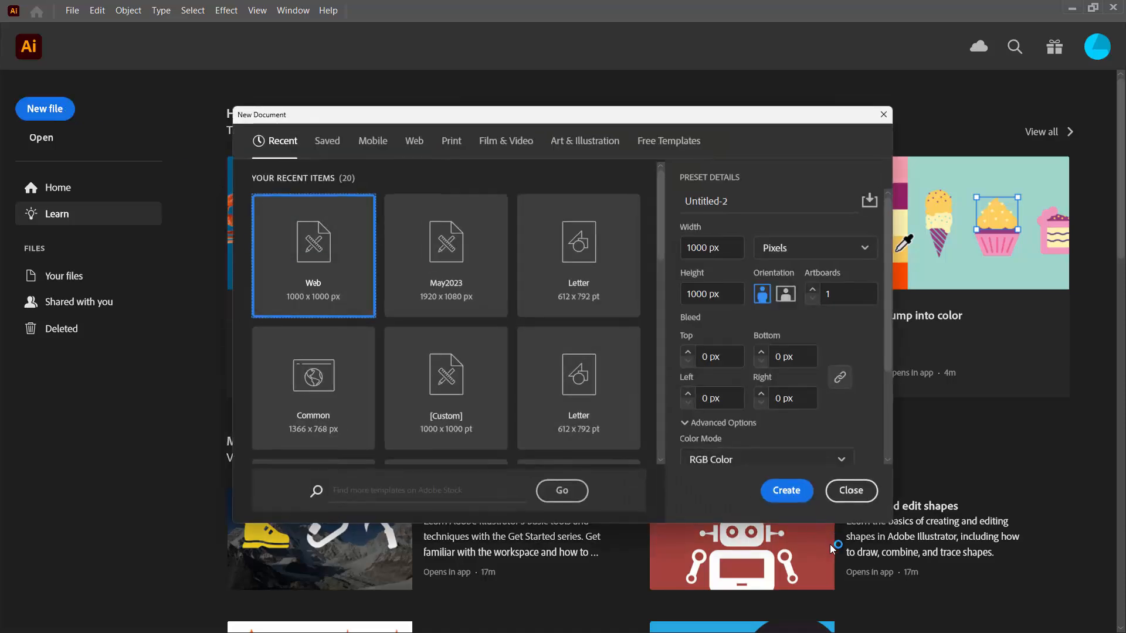
click(785, 490)
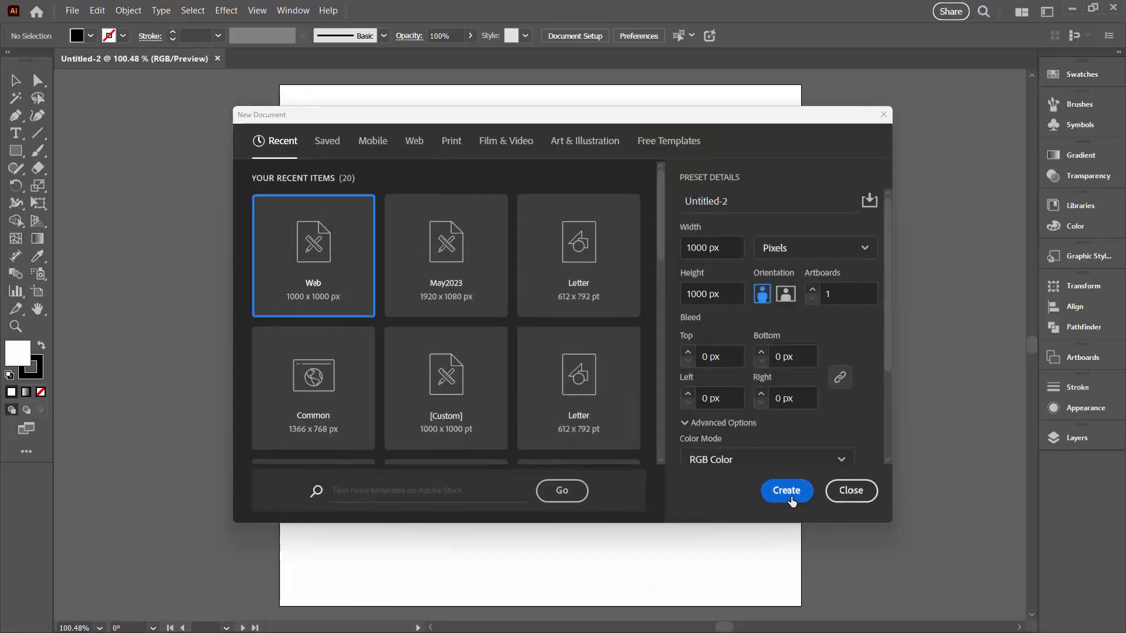
click(786, 490)
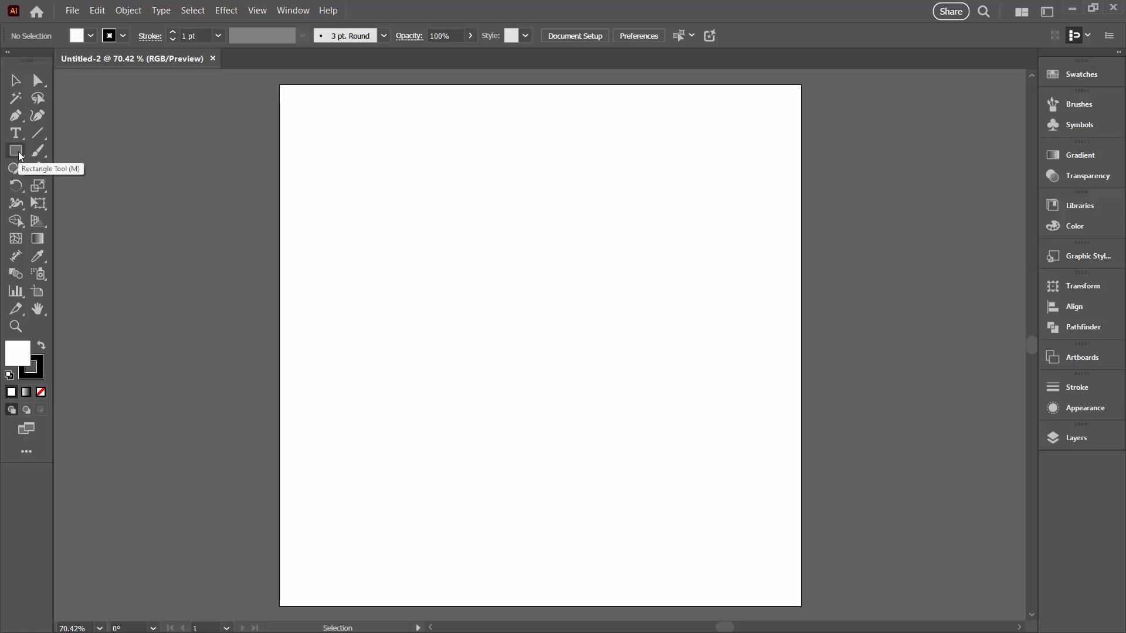
- Draw a circle at the upper left with the Ellipse tool and fill it magenta, no stroke
click(15, 151)
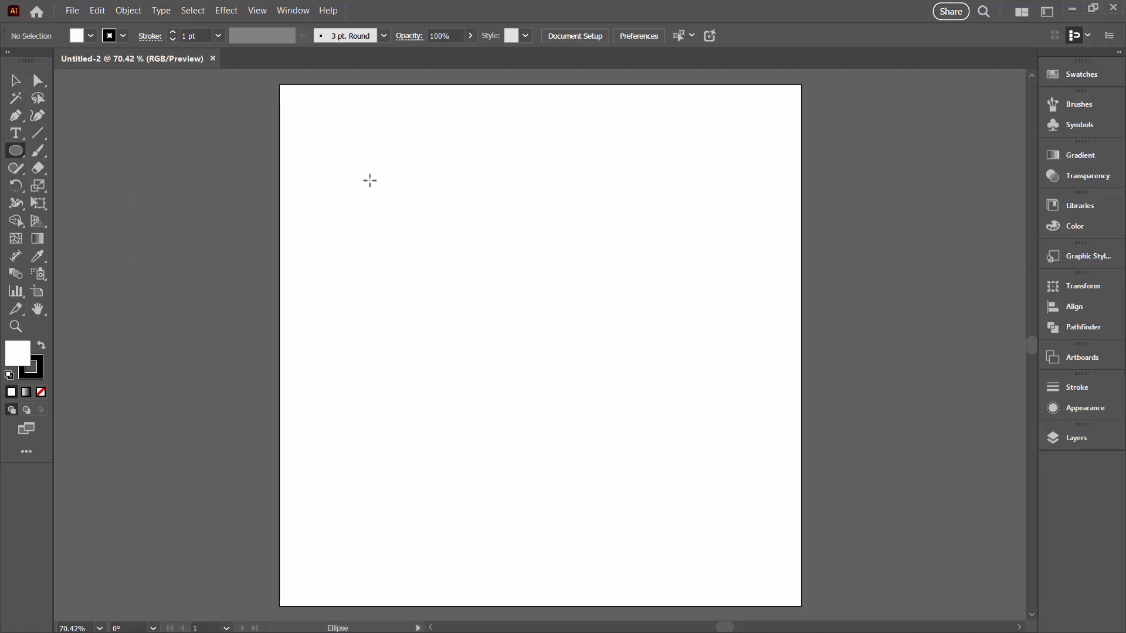
drag(362, 178, 562, 375)
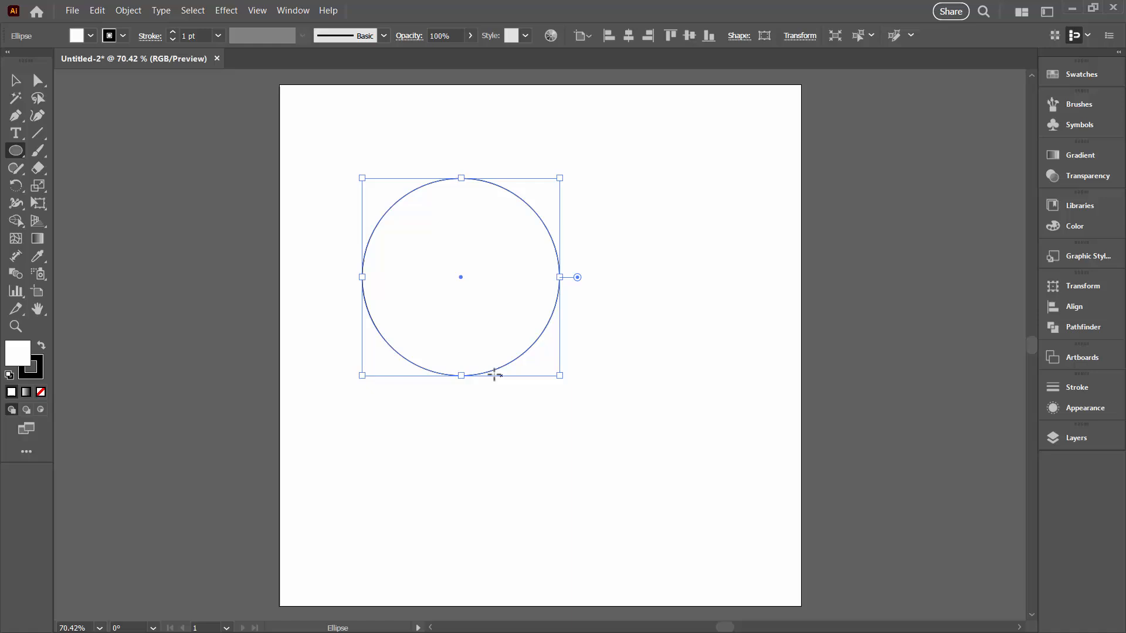
mouse_move(39, 350)
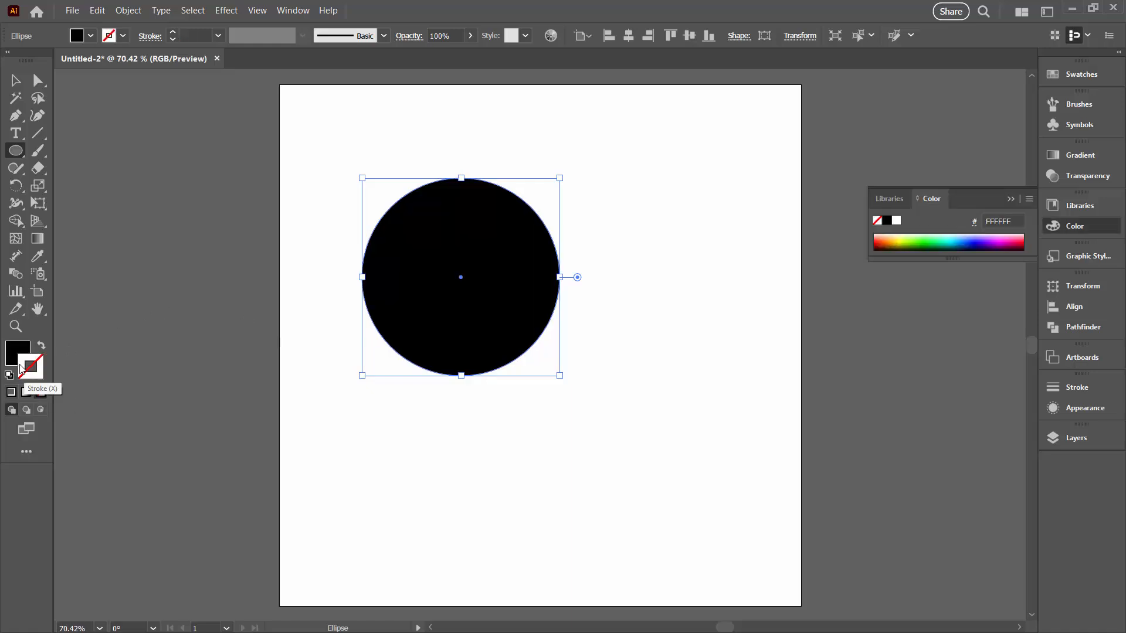
click(40, 343)
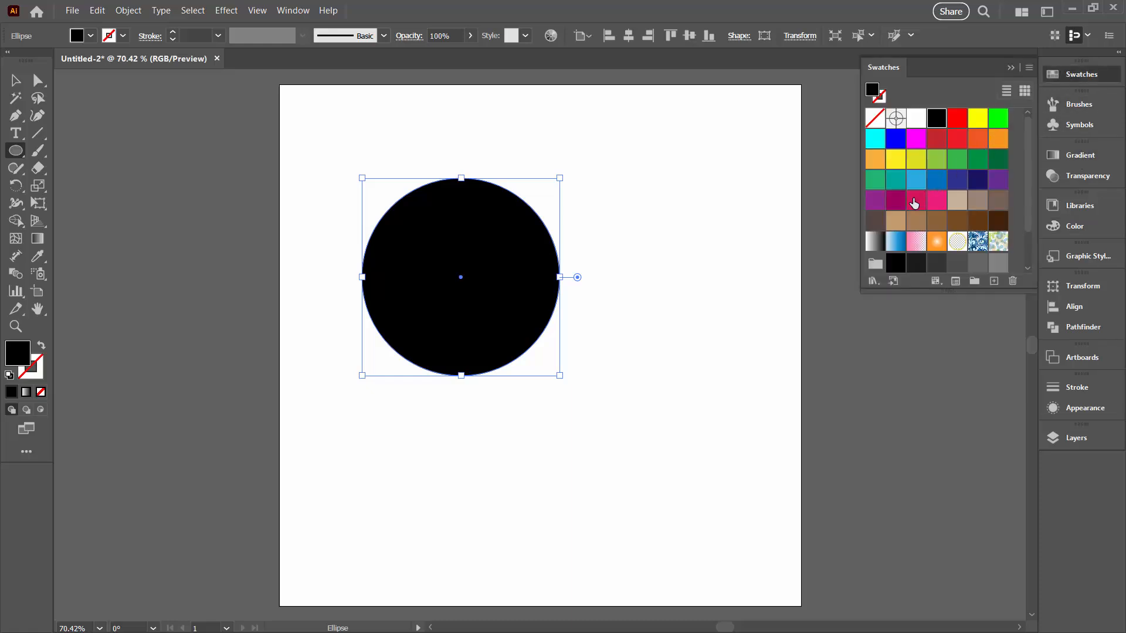
click(916, 201)
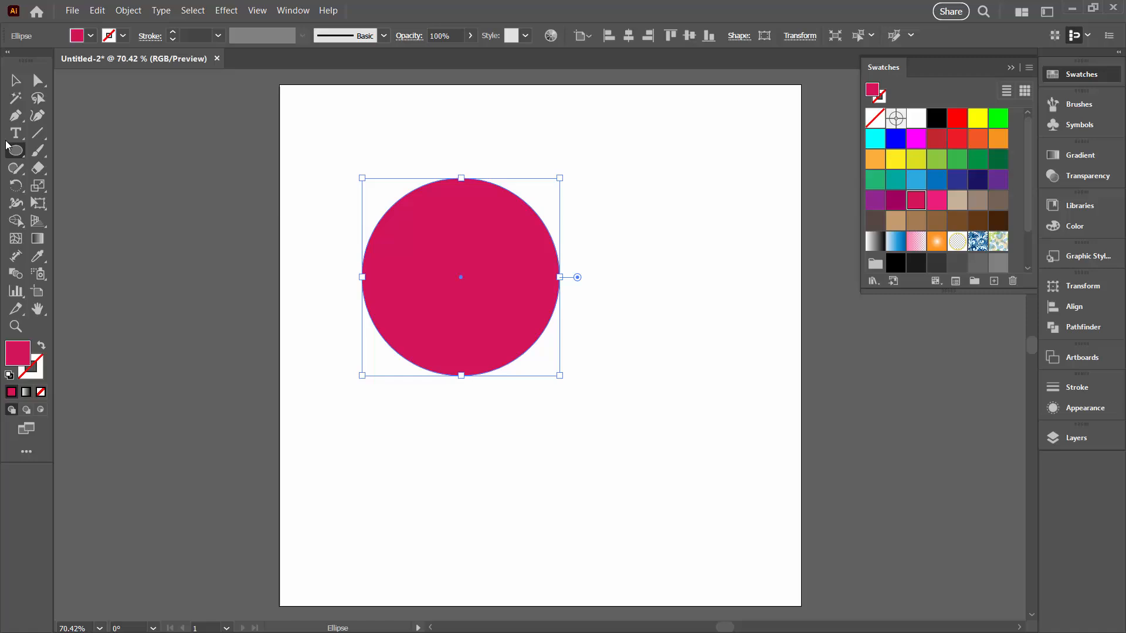
- Type a black 2 beside the circle and set it in Anton at 300 pt
click(15, 132)
text(2)
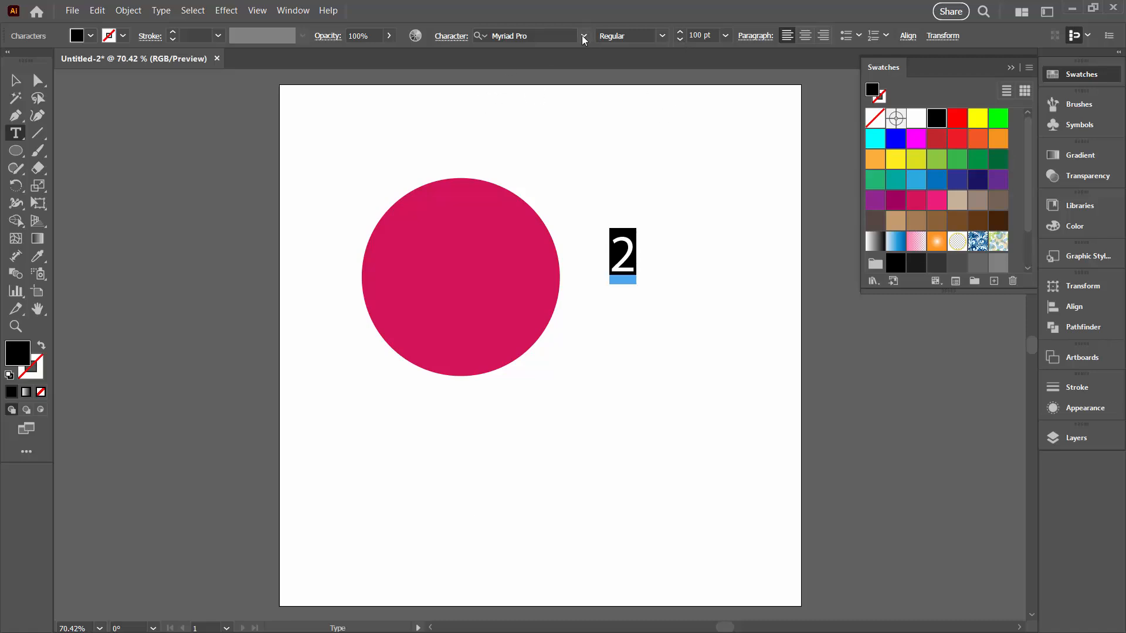
click(583, 36)
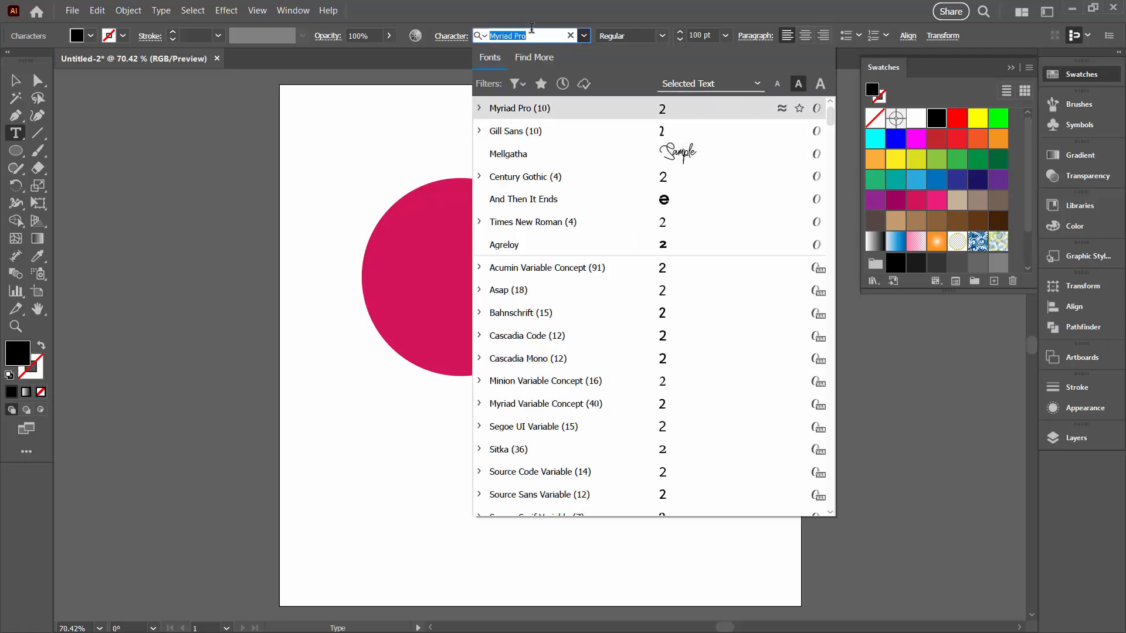
text(Anton)
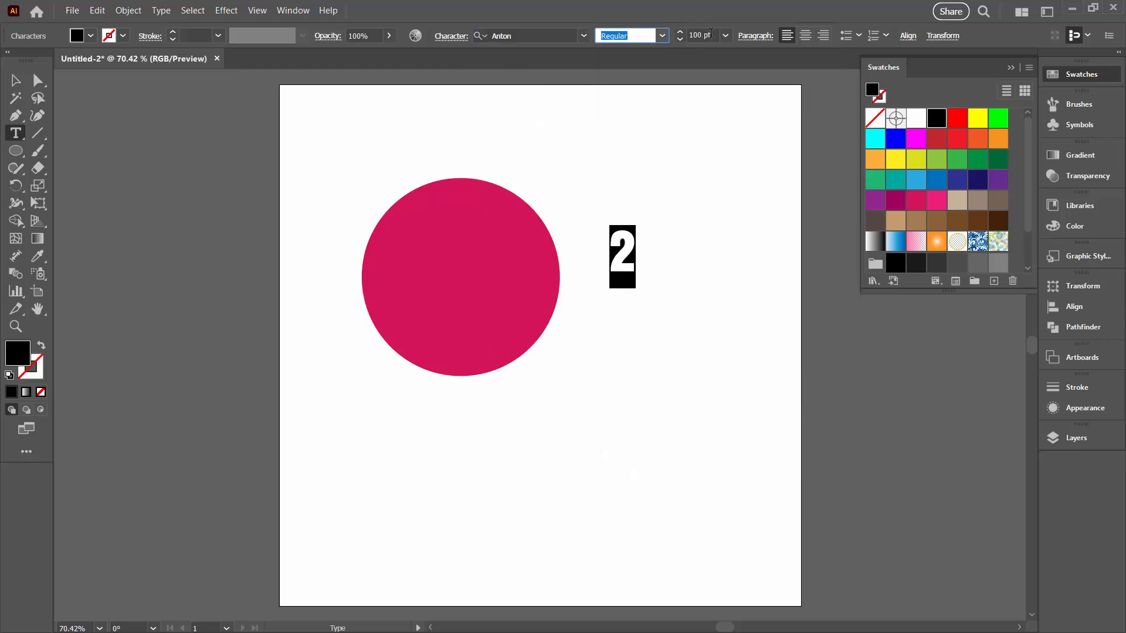
text(30)
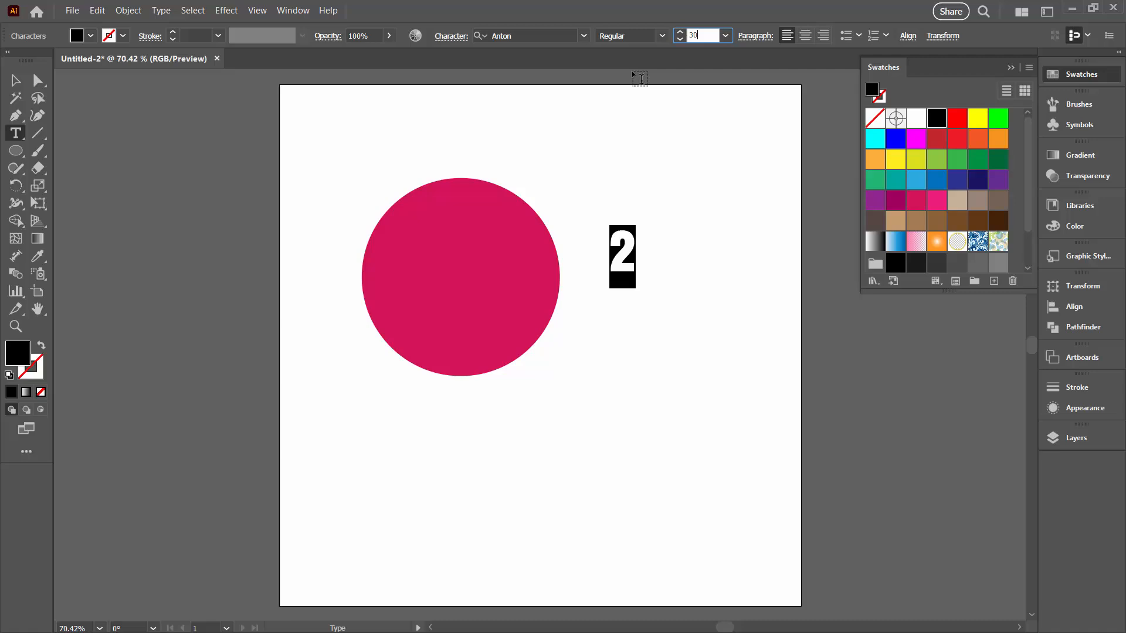
text(300)
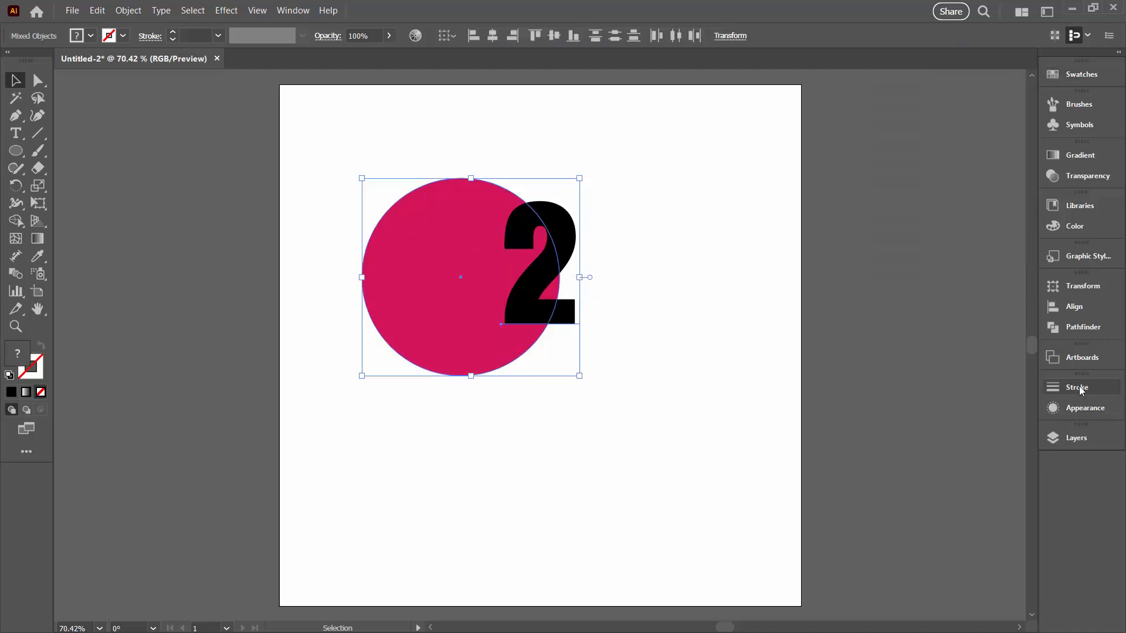
- Apply Pathfinder Exclude to the circle and the 2 so the number is knocked out
click(1082, 327)
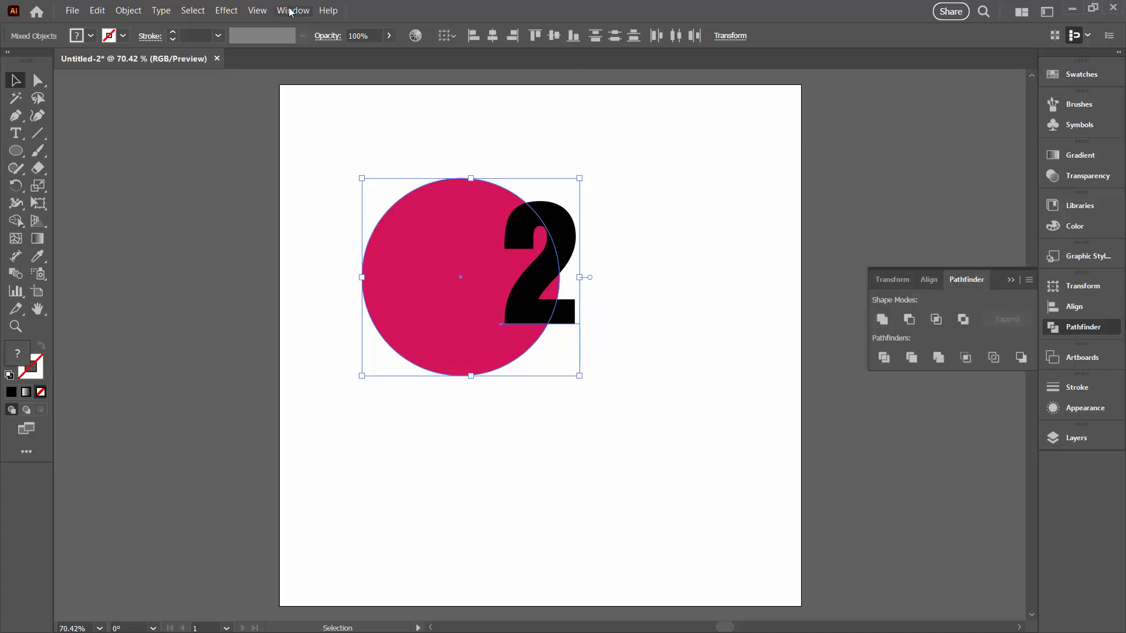
mouse_move(963, 319)
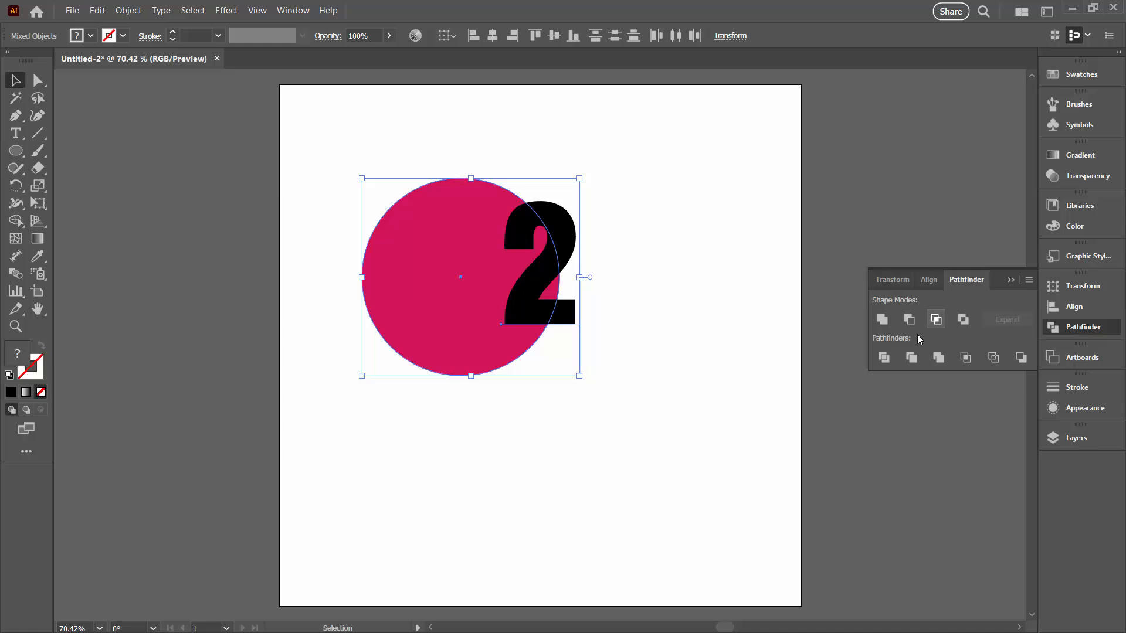
mouse_move(964, 319)
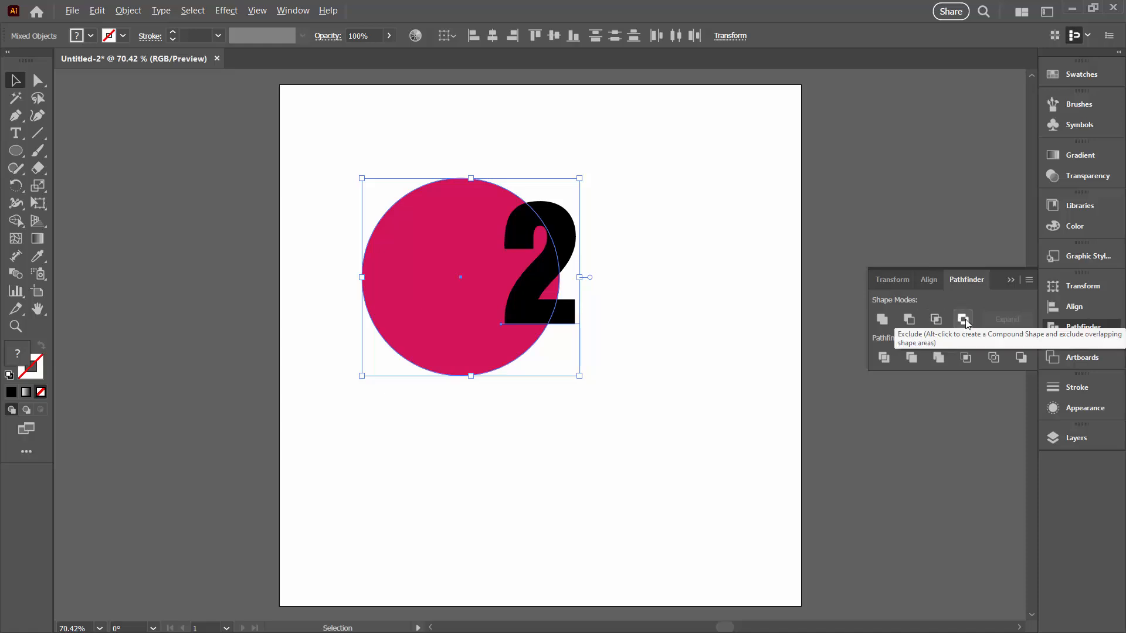
click(963, 319)
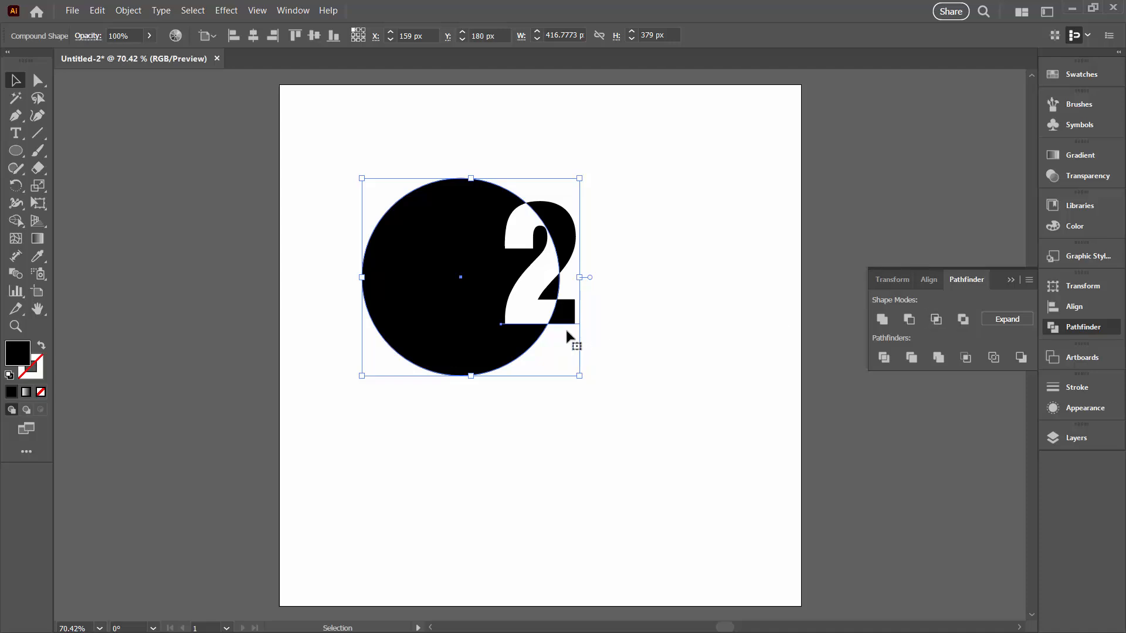
mouse_move(513, 271)
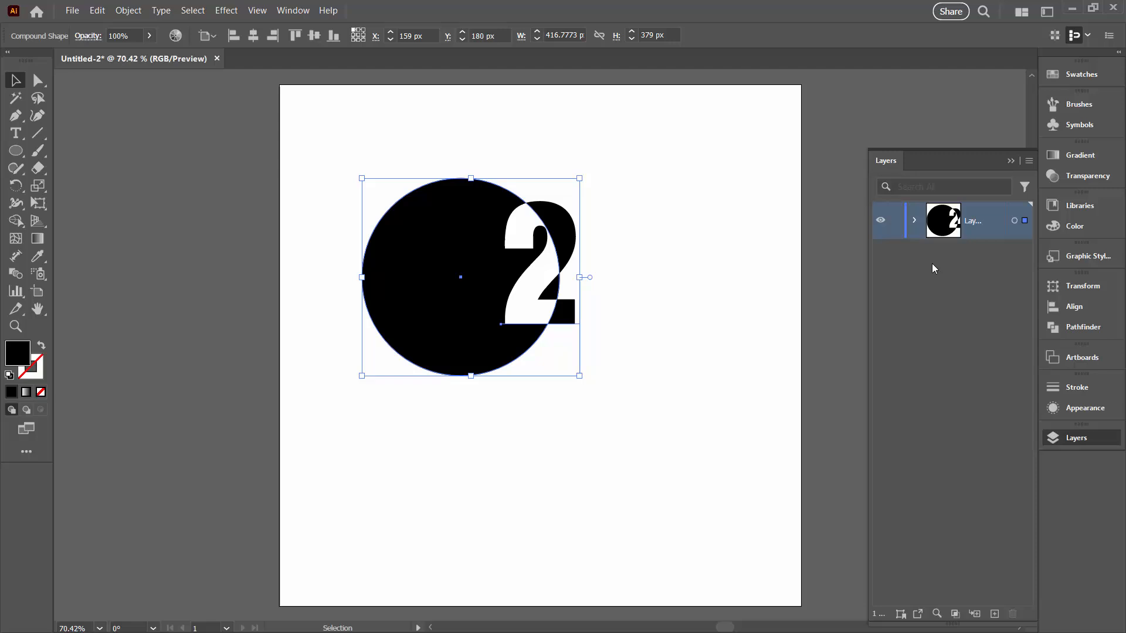
- Float the Layers panel, expand the compound shape, select its text and retype the 2 as 3
drag(886, 161, 647, 140)
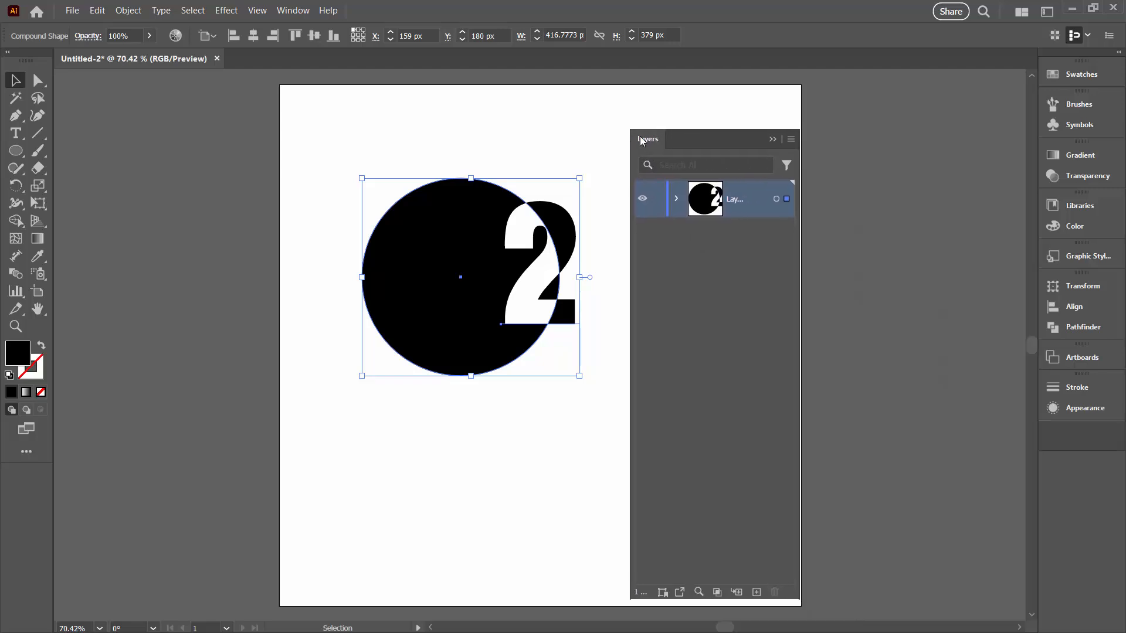
click(675, 199)
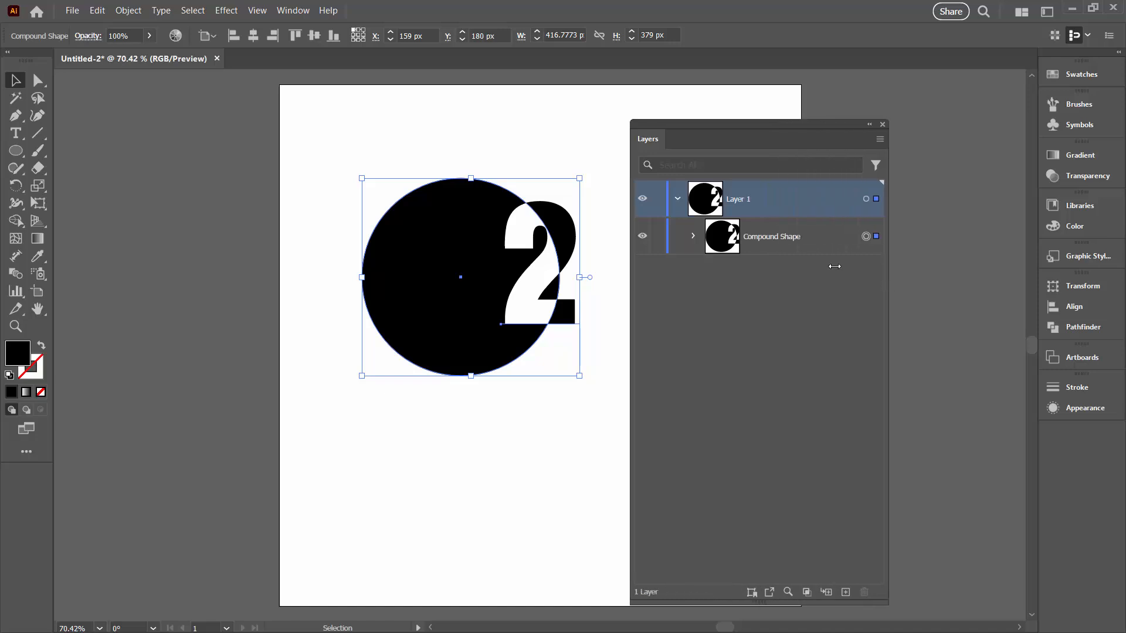
click(692, 235)
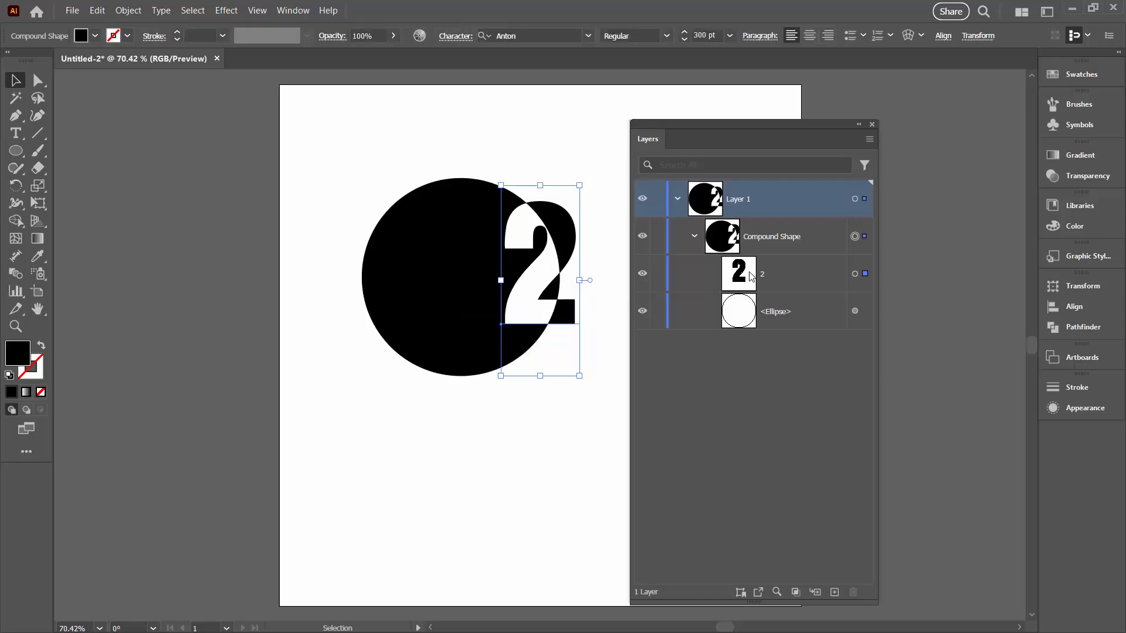
click(761, 273)
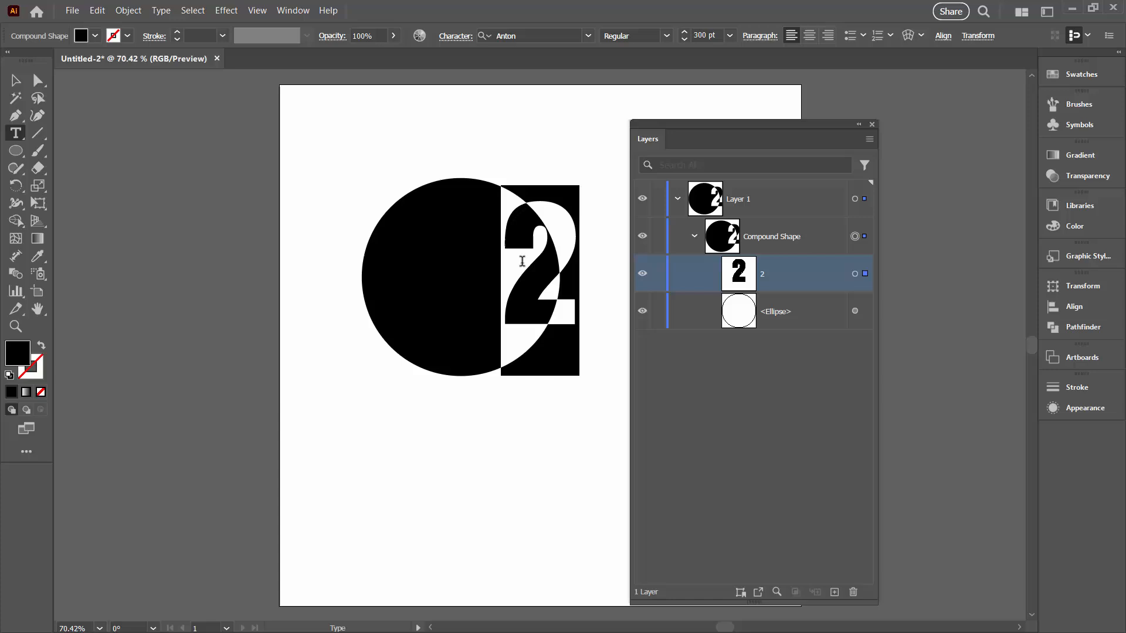
text(3)
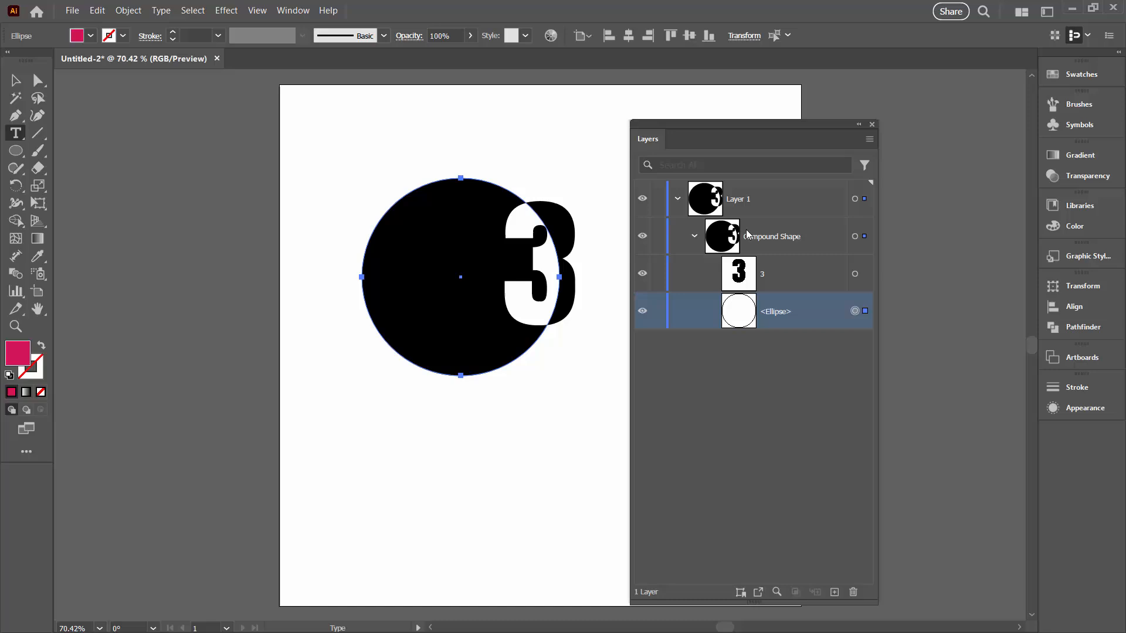
- Scale the circle down and move it so the 3 overlaps its right edge
click(15, 80)
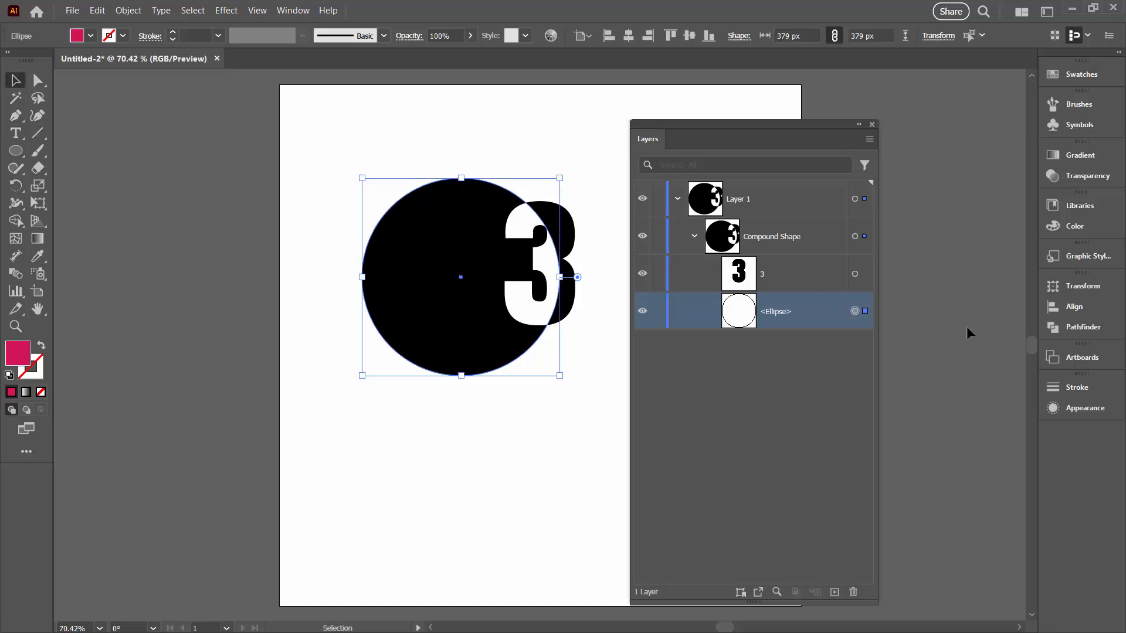
mouse_move(369, 187)
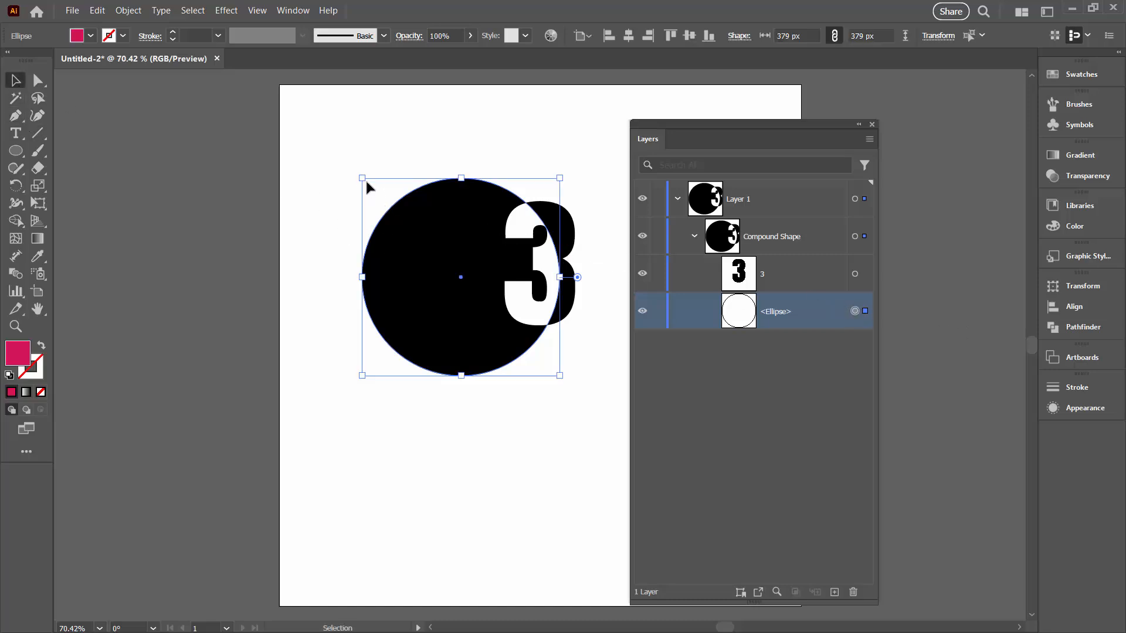
drag(362, 178, 383, 204)
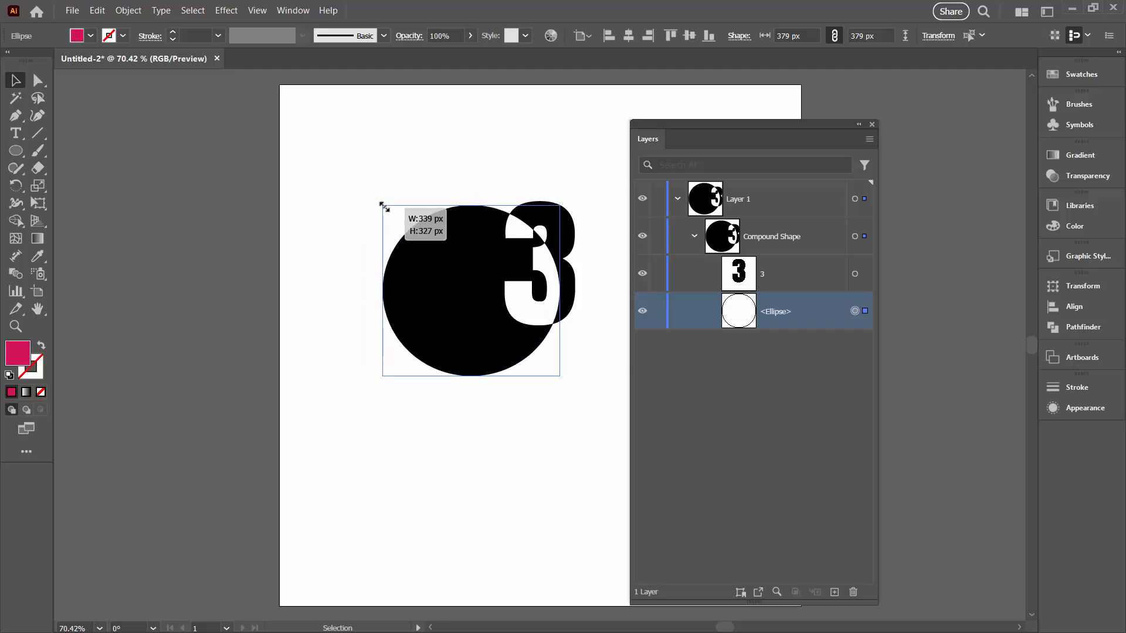
drag(382, 204, 394, 207)
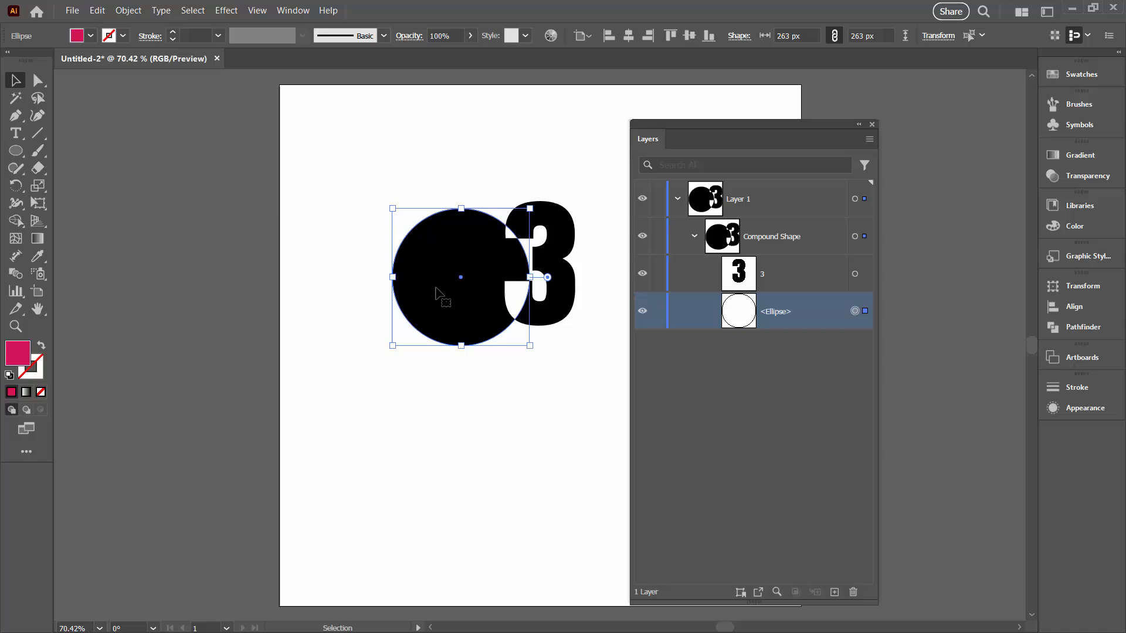
drag(459, 277, 492, 248)
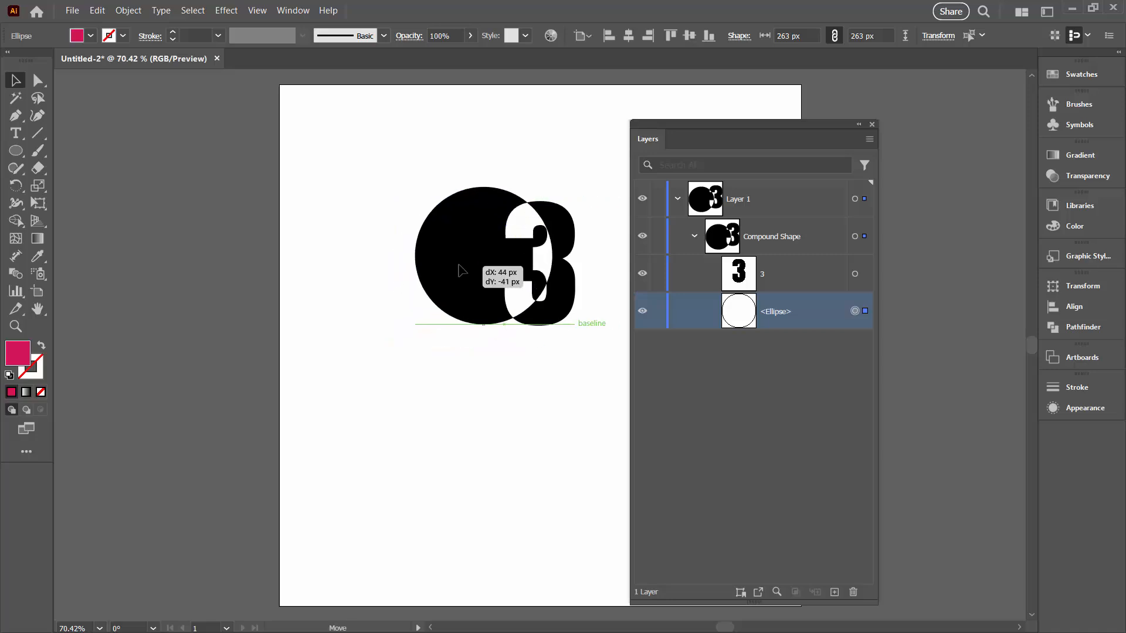
drag(462, 271, 471, 279)
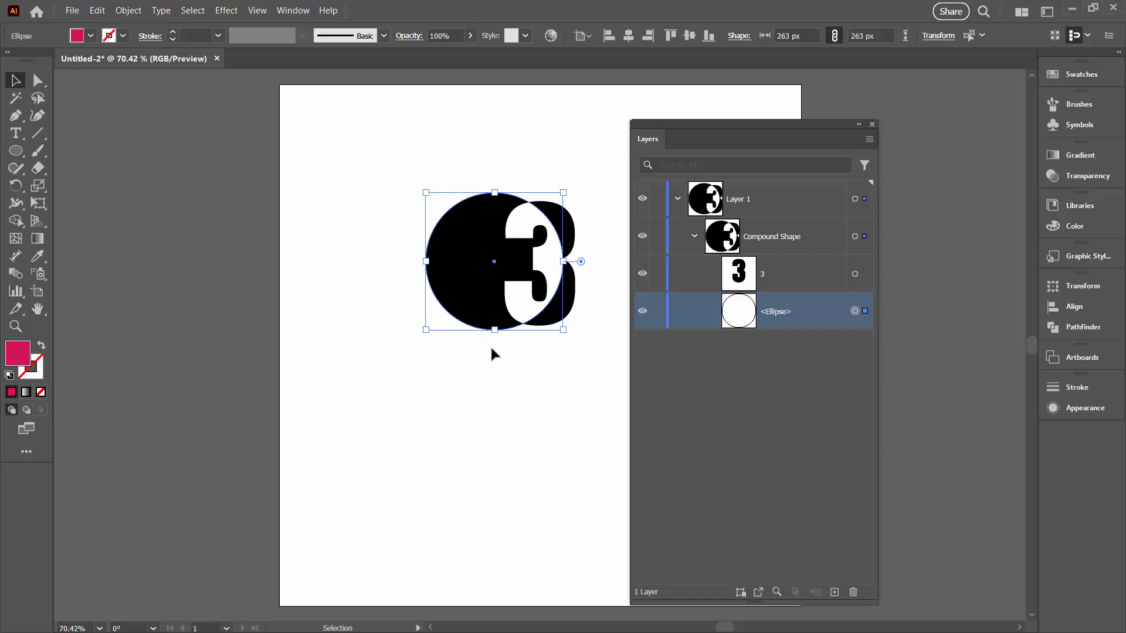
- Fill the whole compound shape magenta and close the Layers panel
click(491, 356)
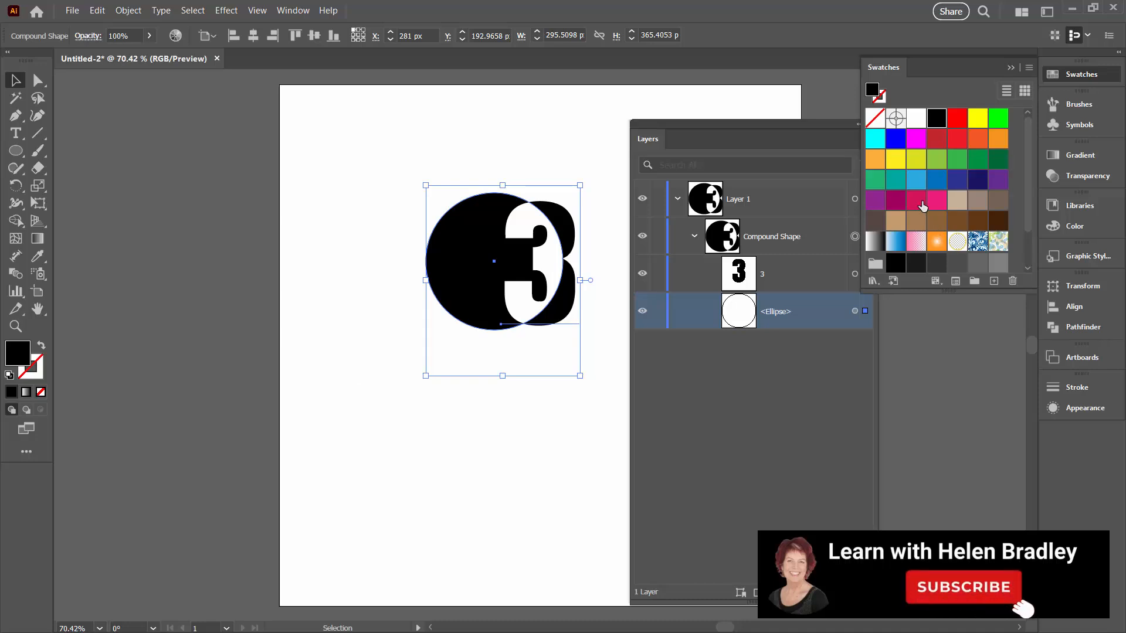
click(916, 199)
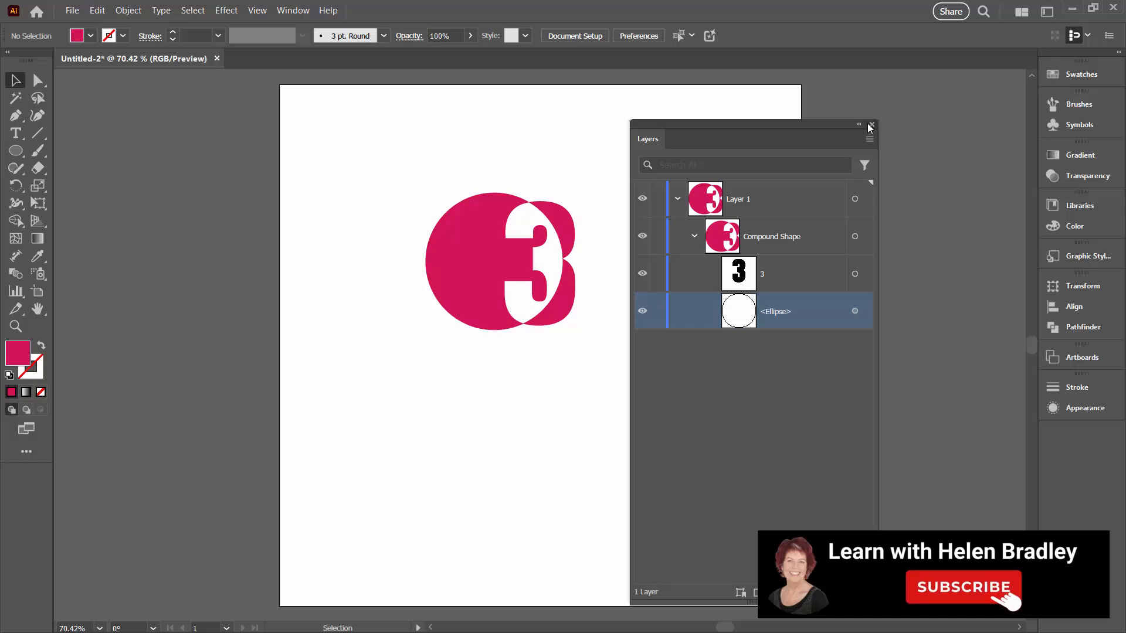
click(868, 126)
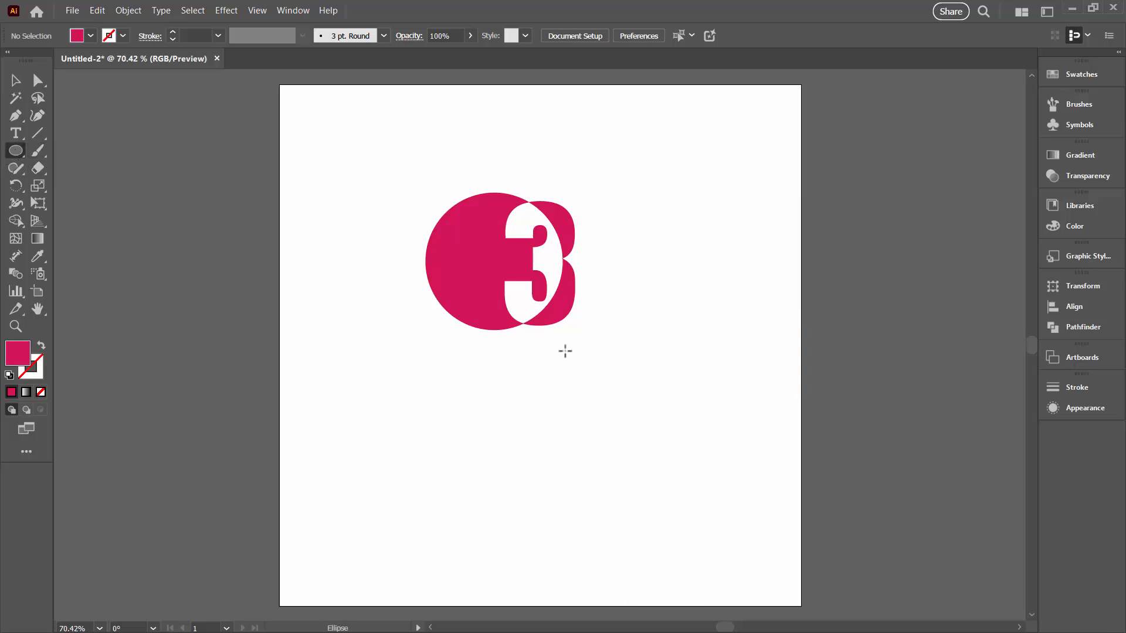
- Draw a magenta circle below the 3 badge and Alt-drag copies into an overlapping clover trio
drag(564, 351, 671, 463)
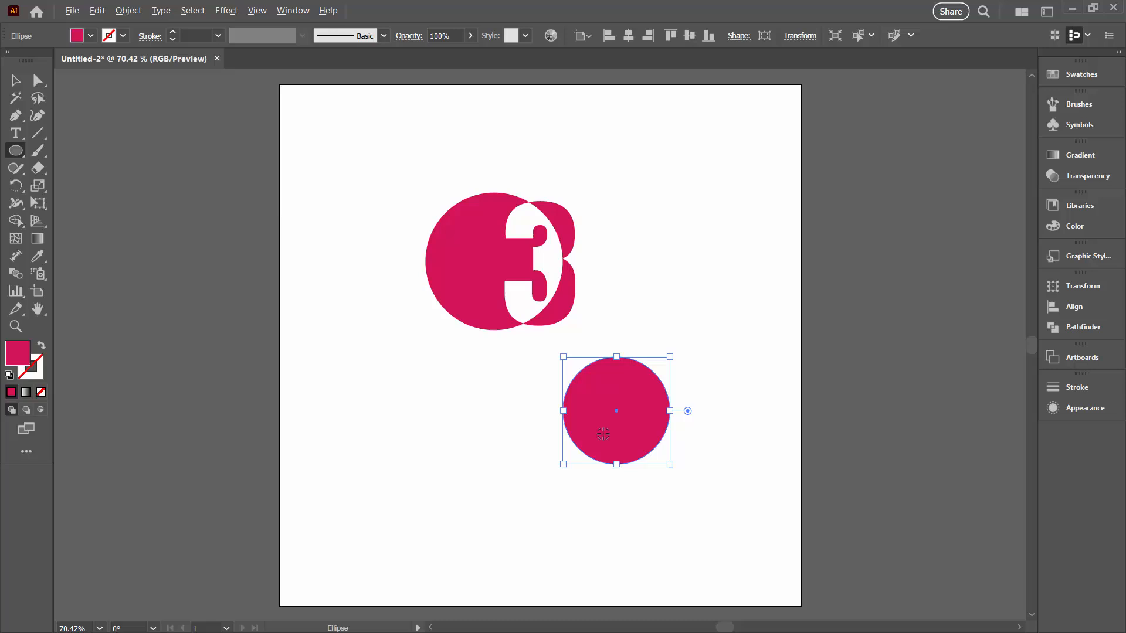
click(15, 80)
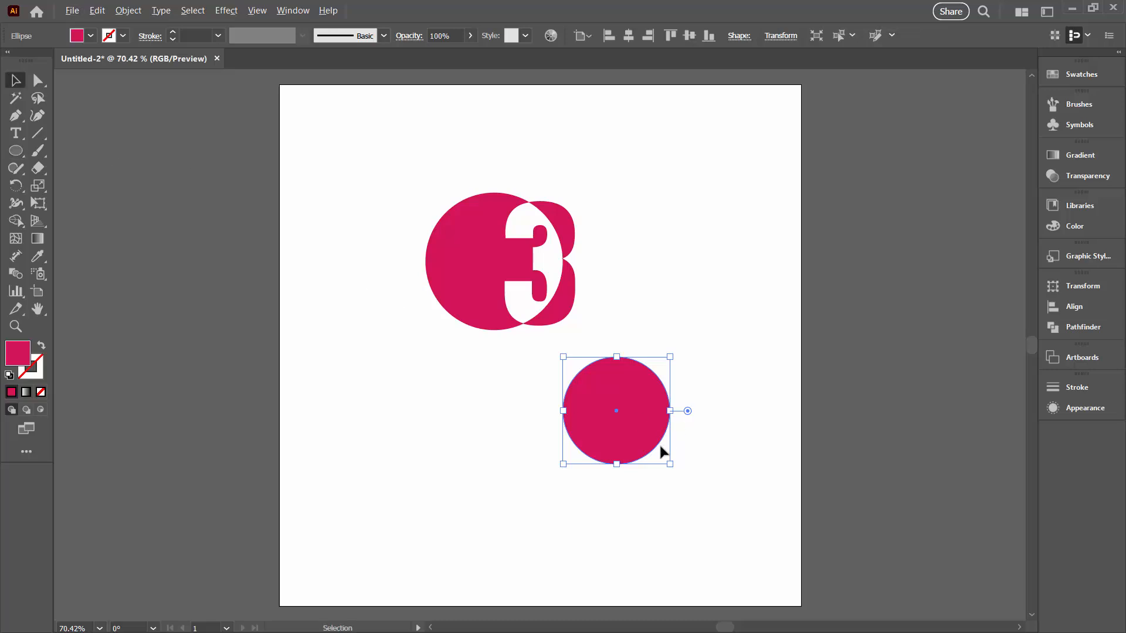
drag(616, 411, 698, 410)
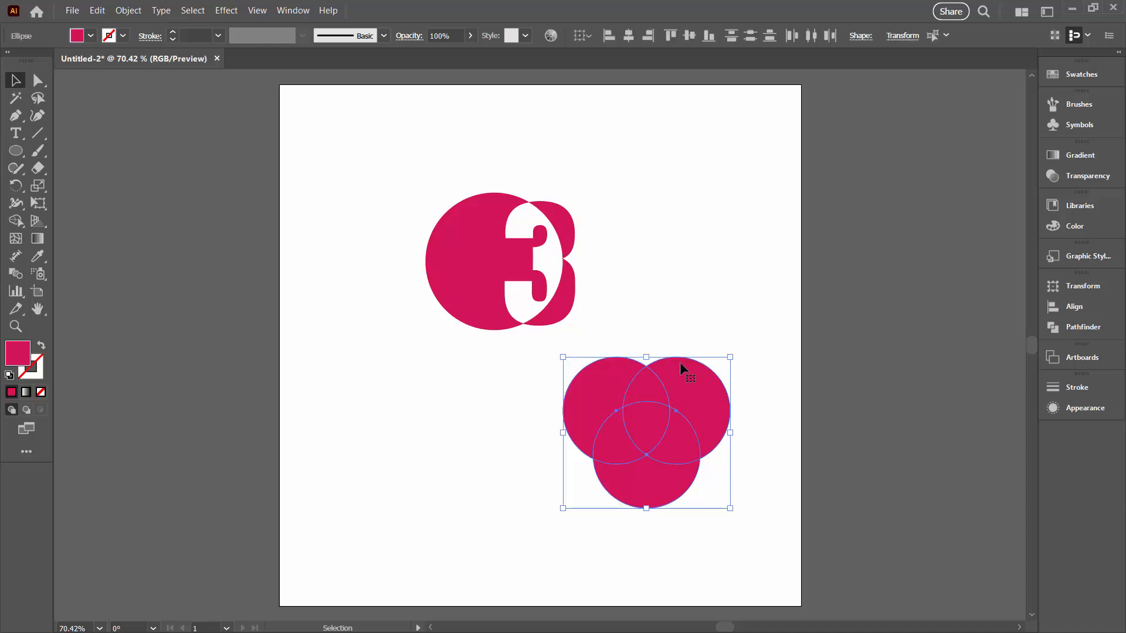
- Apply Pathfinder Exclude to the three circles, removing pairwise overlaps and keeping the centre
click(1080, 327)
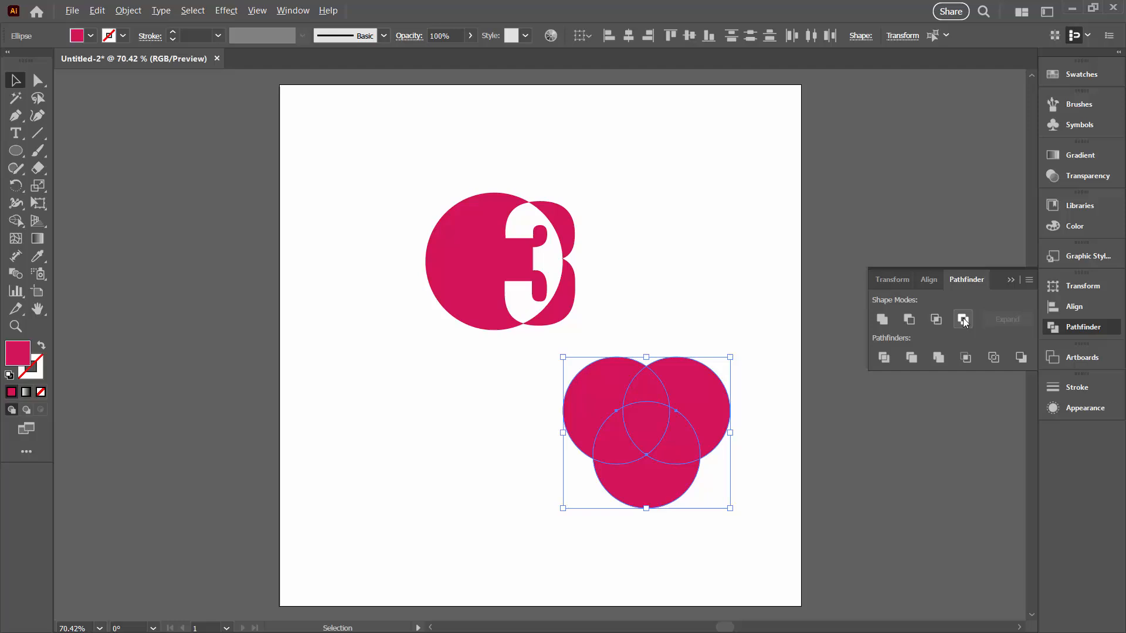
click(963, 318)
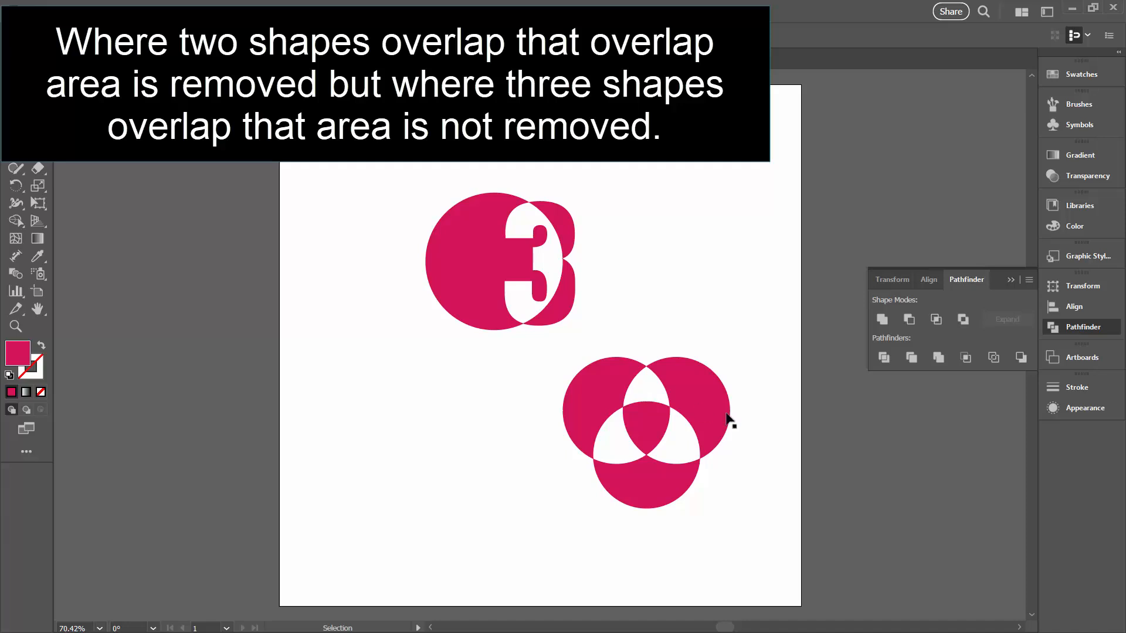
mouse_move(862, 444)
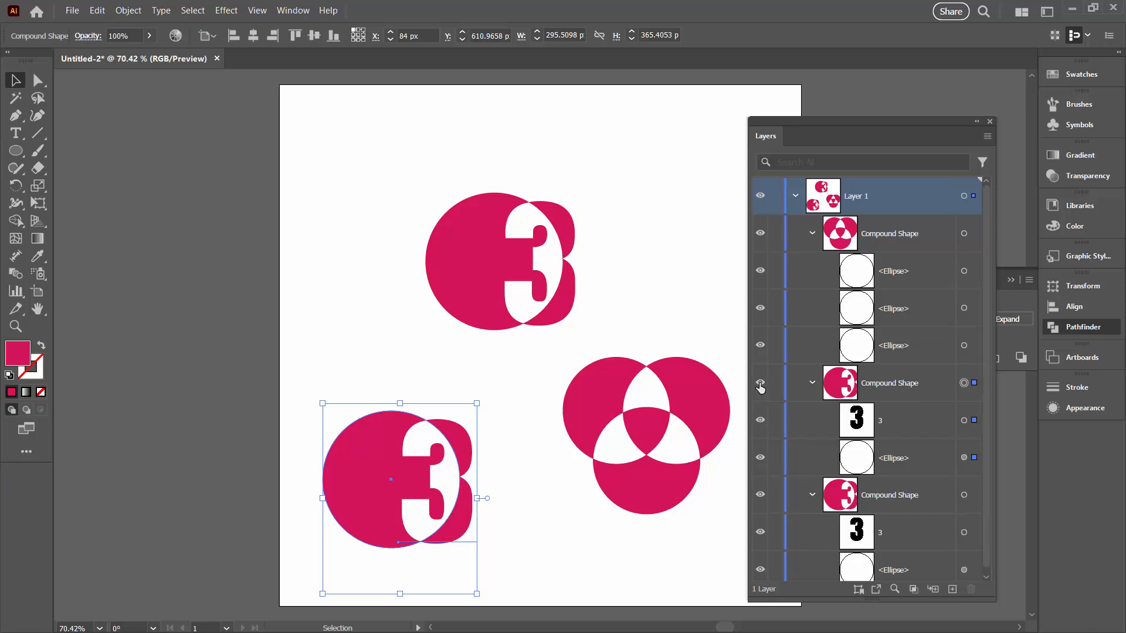
- Select the 3 in the lower-left badge copy, retype it as 4, then deselect
click(879, 420)
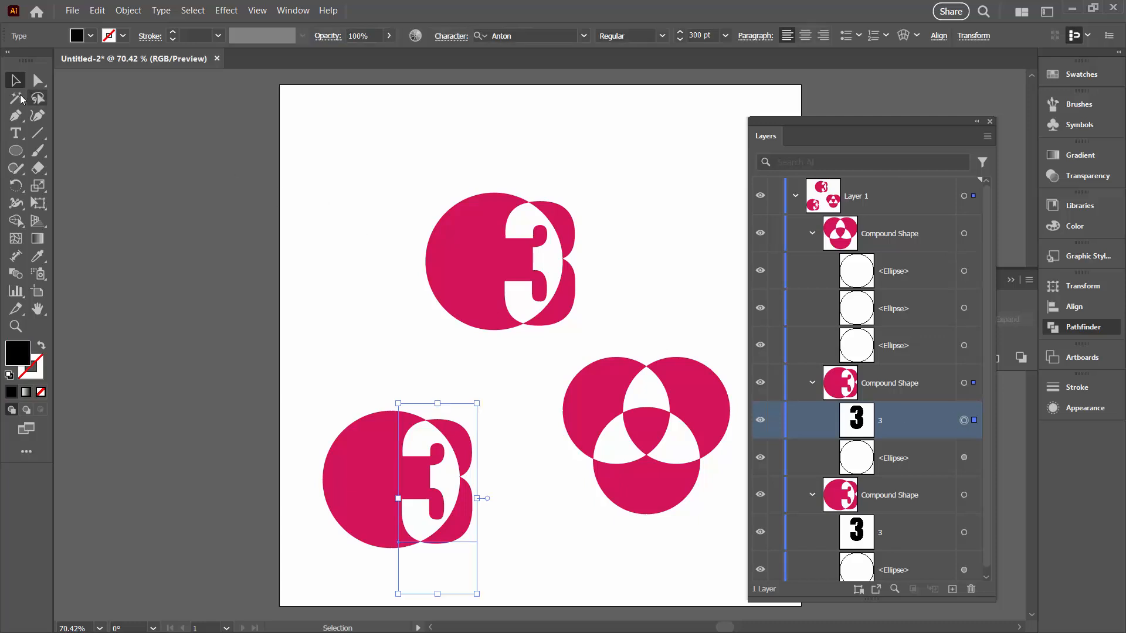
click(15, 133)
text(4)
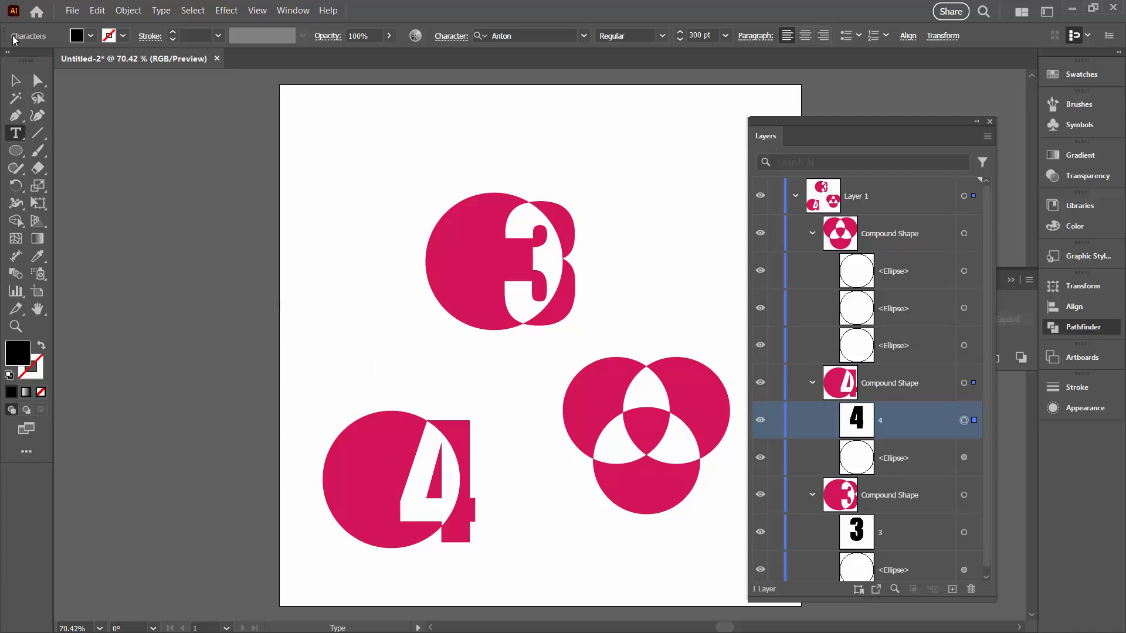
click(15, 81)
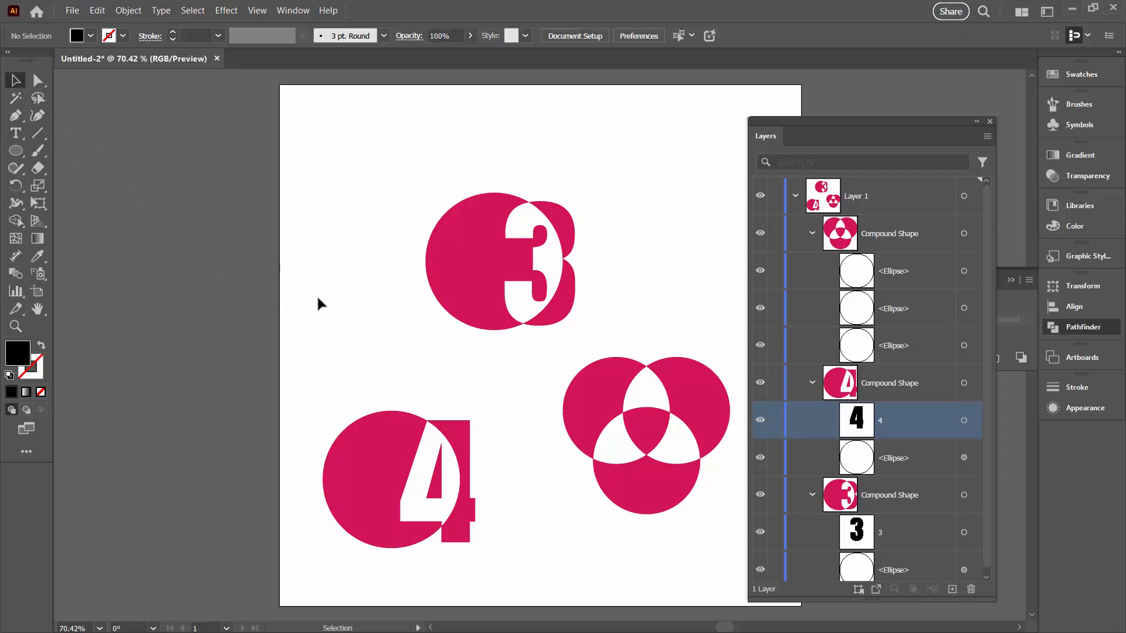
mouse_move(713, 366)
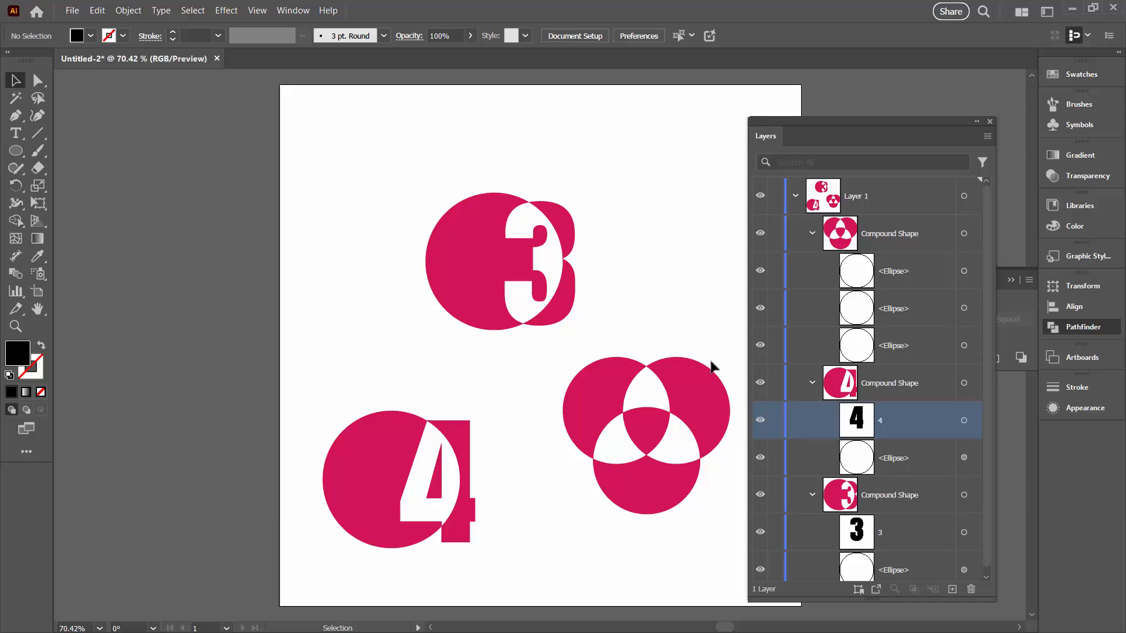